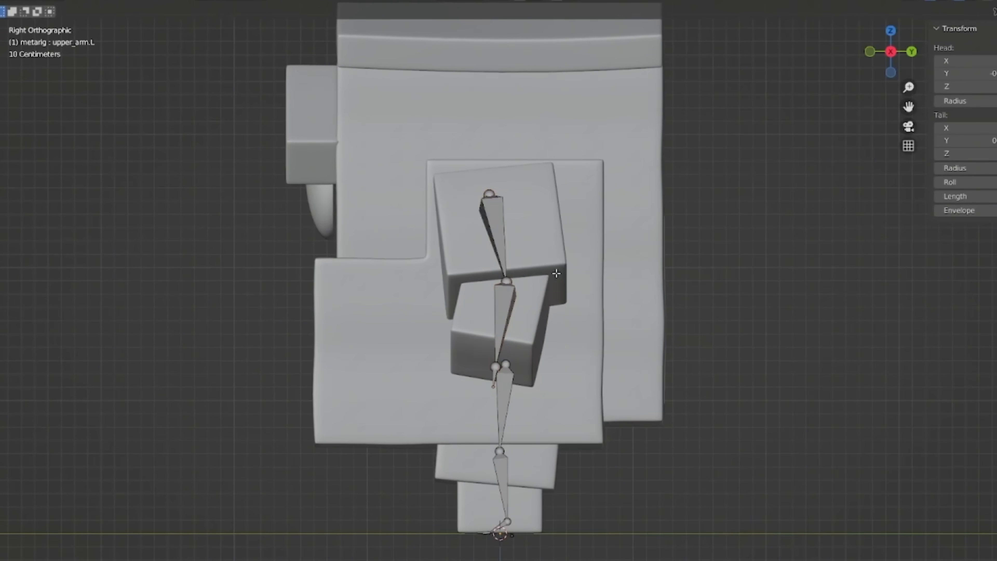
# Step: Undo the last change before reviewing the scene's Metric unit system
pyautogui.press('Ctrl+Z')
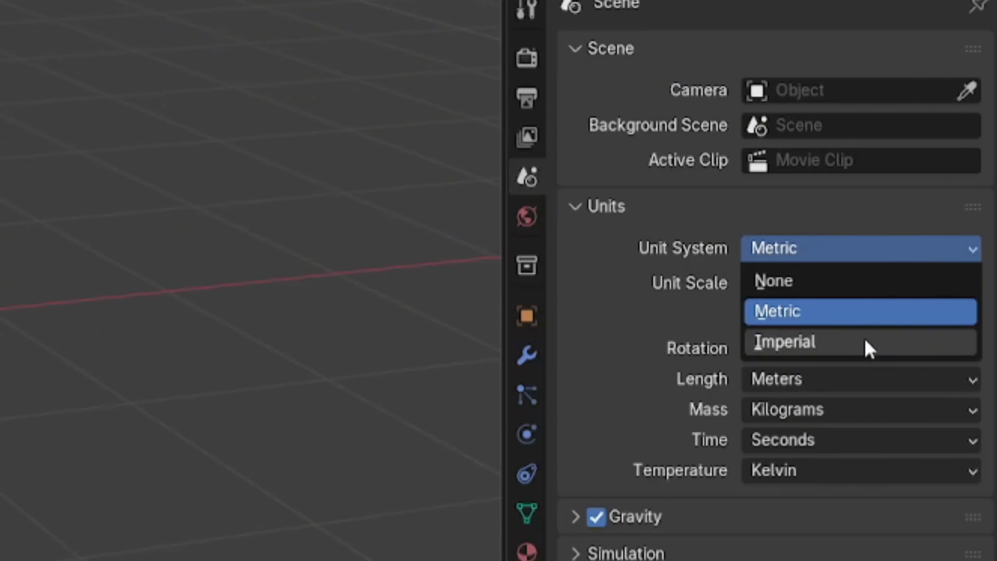
# Step: Switch scene units to Imperial then back to Metric, and apply the chair's scale
pyautogui.click(784, 342)
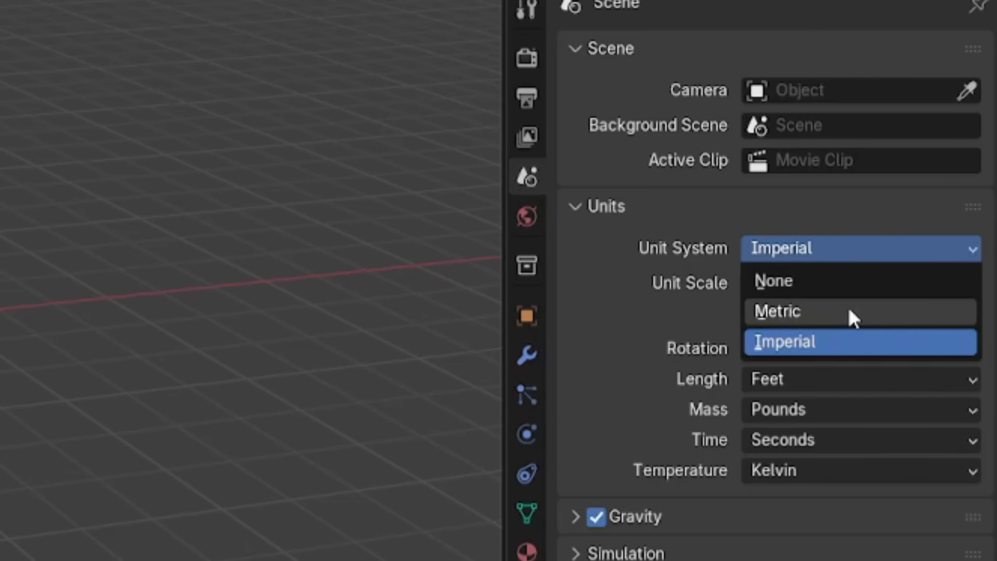
pyautogui.click(777, 311)
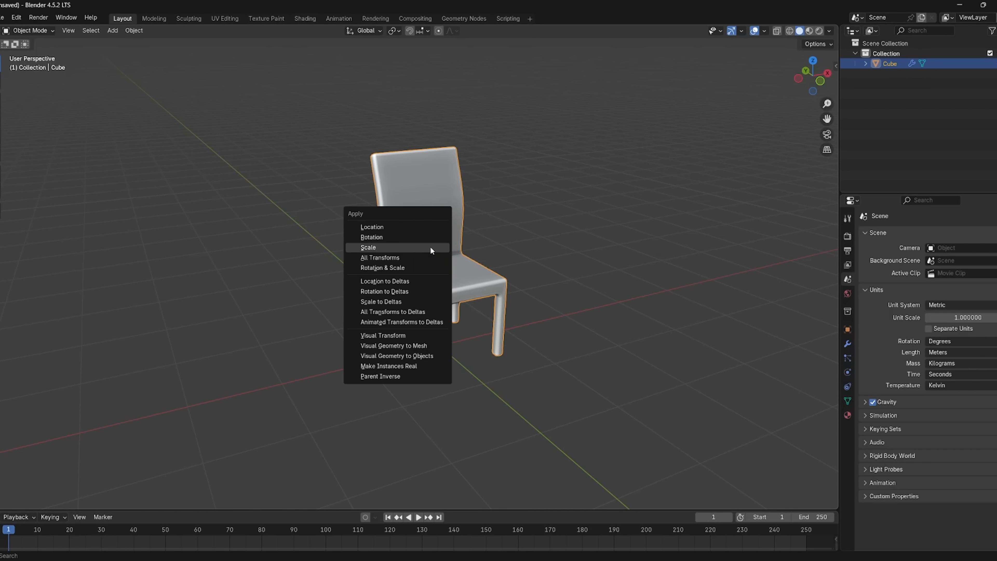
pyautogui.click(368, 247)
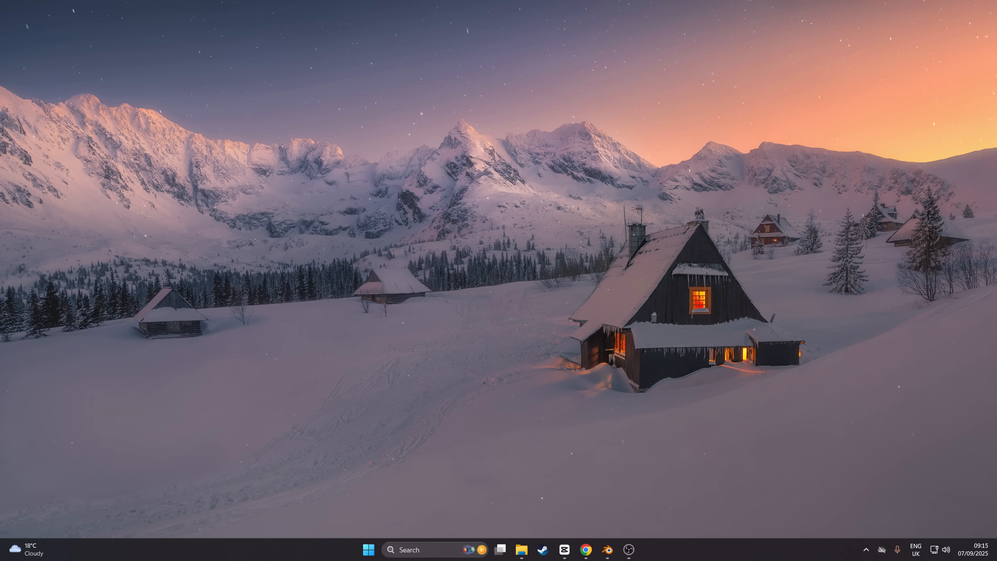
# Step: Launch Blender, then browse the Connecter Suite website down to the free app offer
pyautogui.click(630, 550)
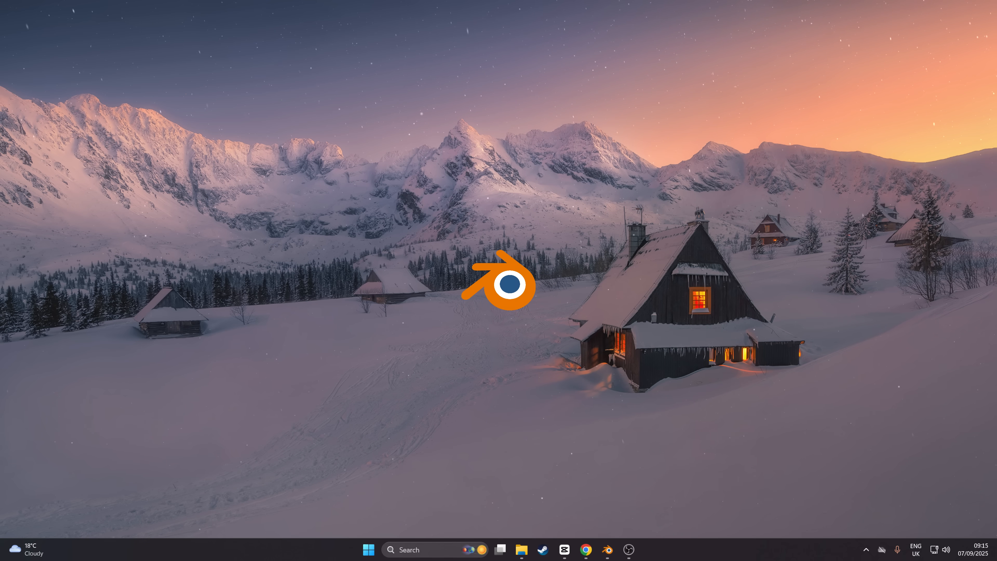
pyautogui.click(521, 549)
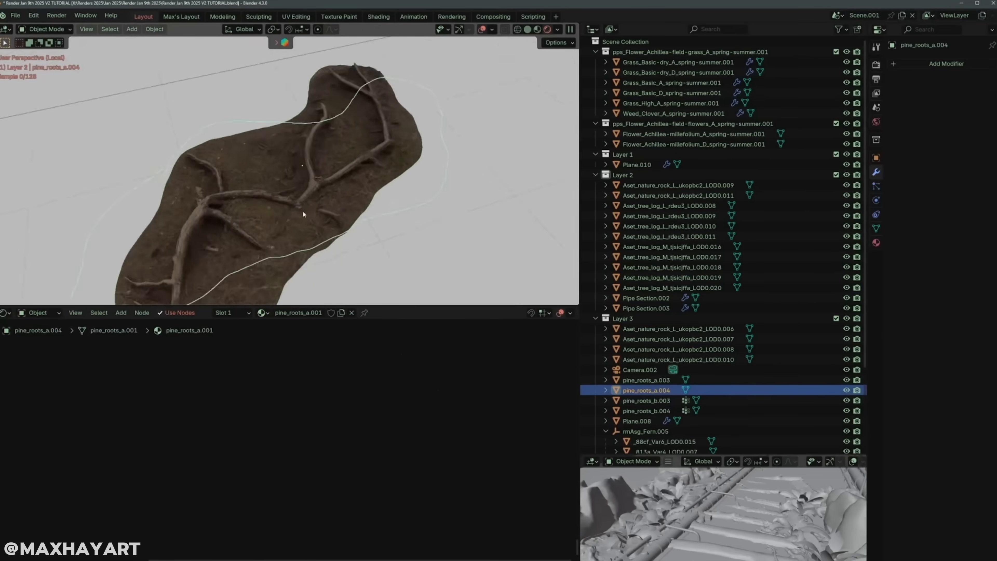
pyautogui.click(671, 287)
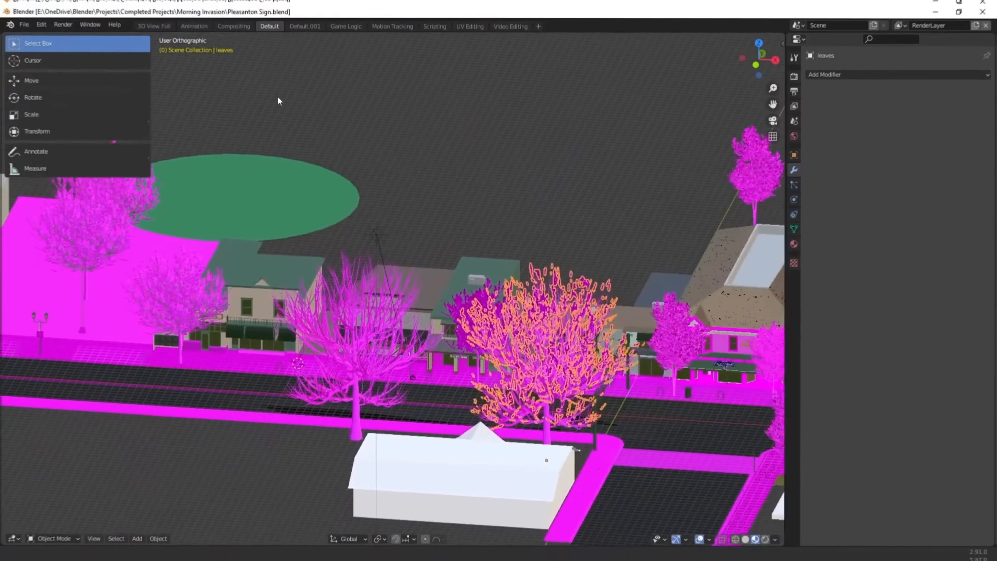
pyautogui.scroll(-3)
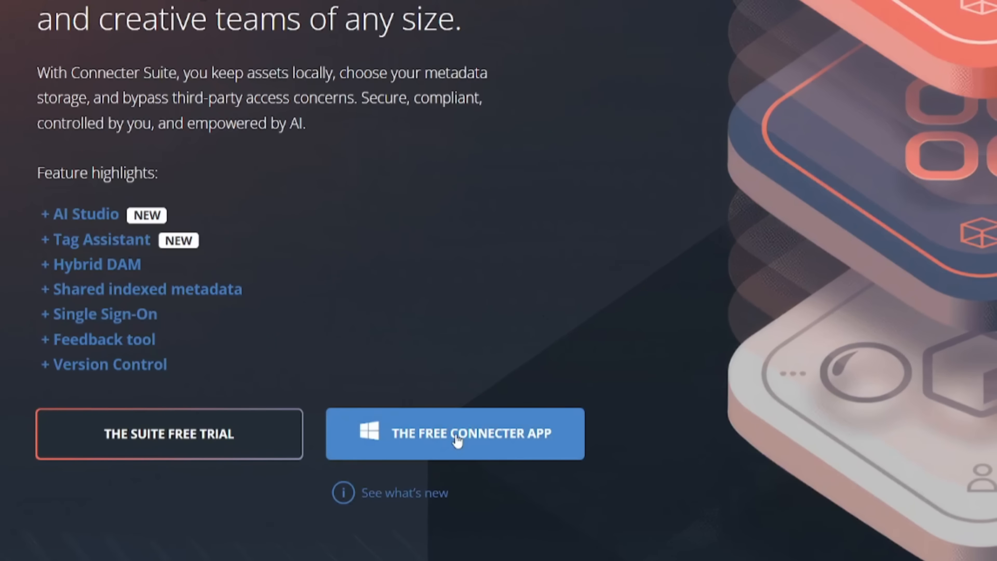
# Step: Download the free Connecter app and view its list of integration installers
pyautogui.click(455, 434)
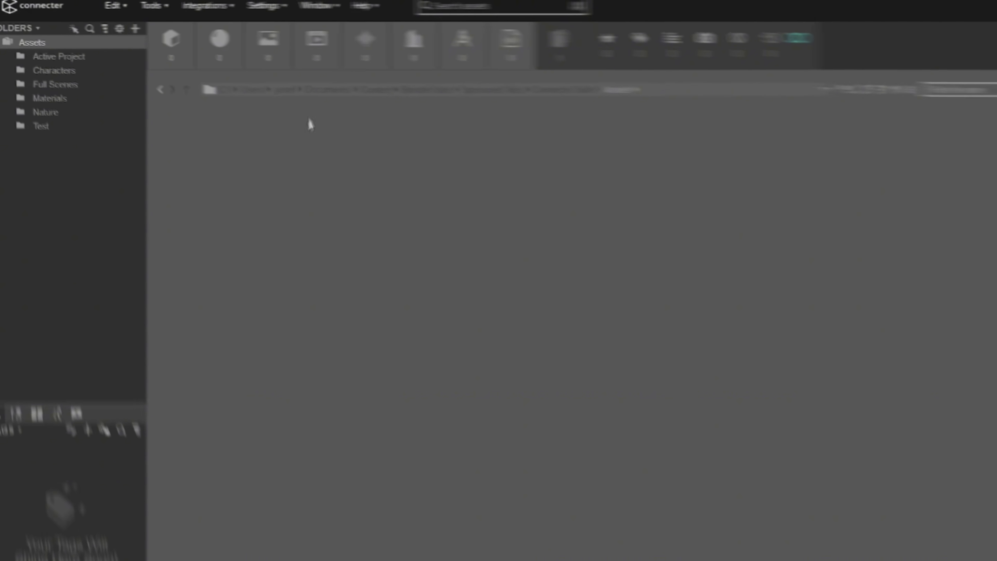
pyautogui.click(306, 7)
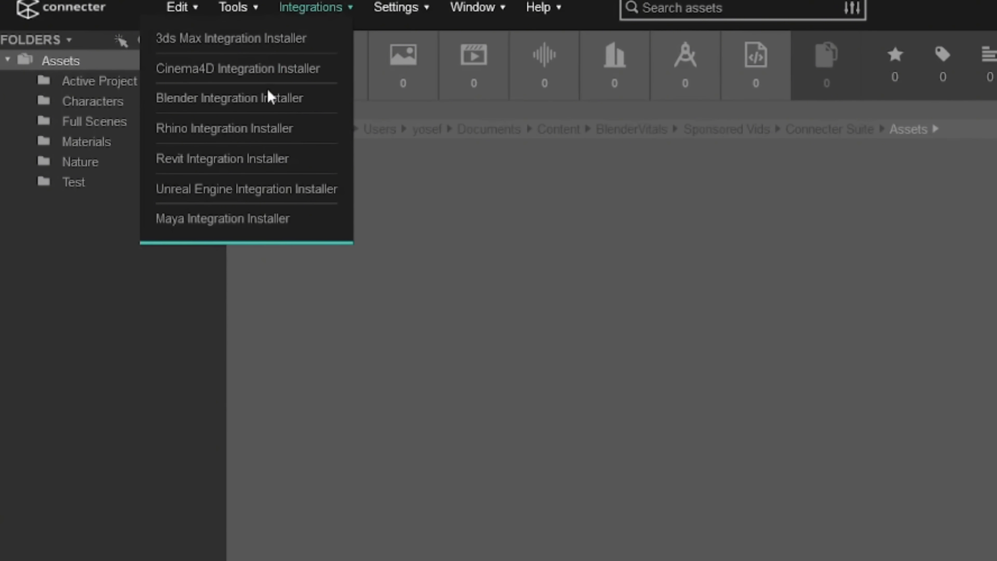
pyautogui.moveTo(248, 184)
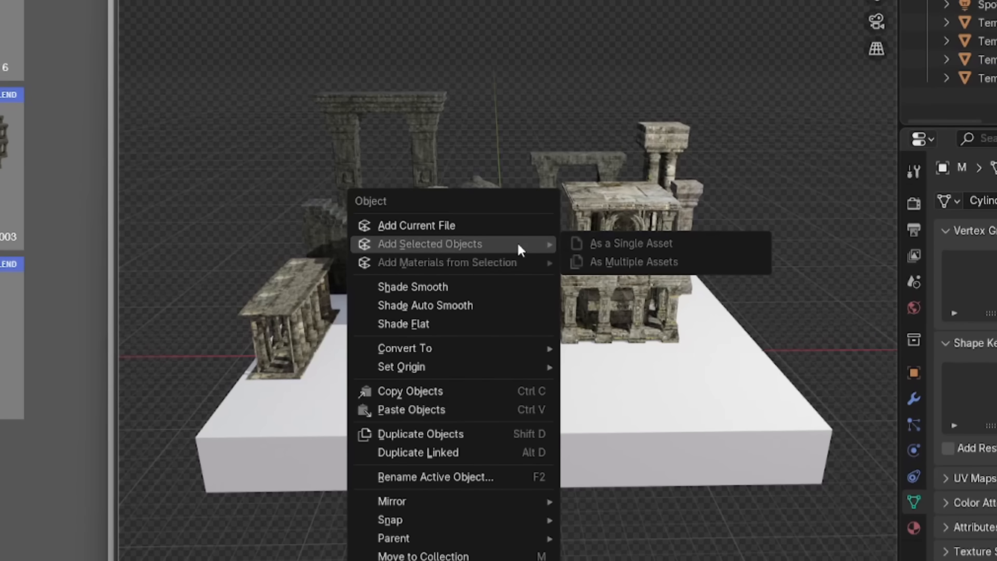
pyautogui.moveTo(481, 248)
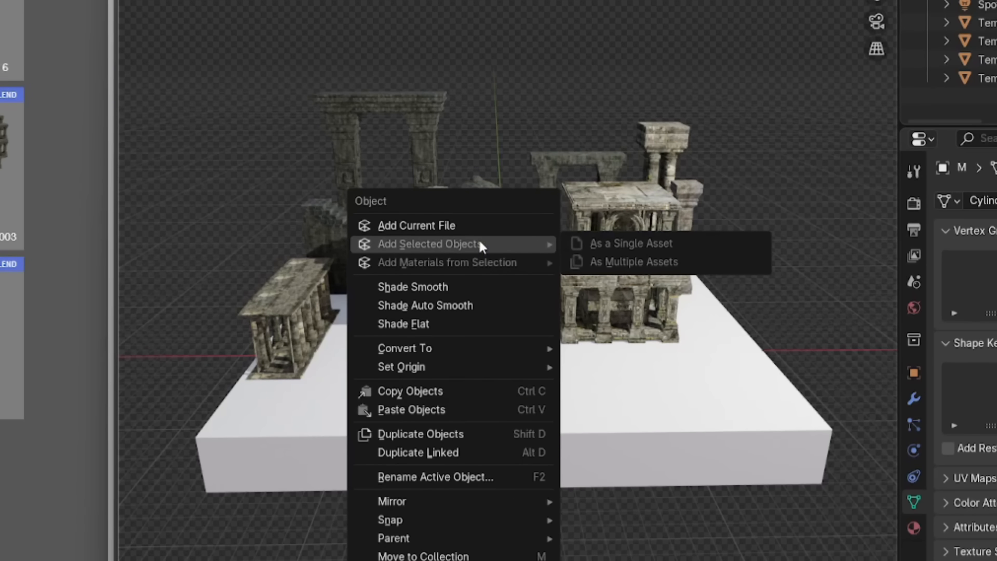
pyautogui.moveTo(416, 229)
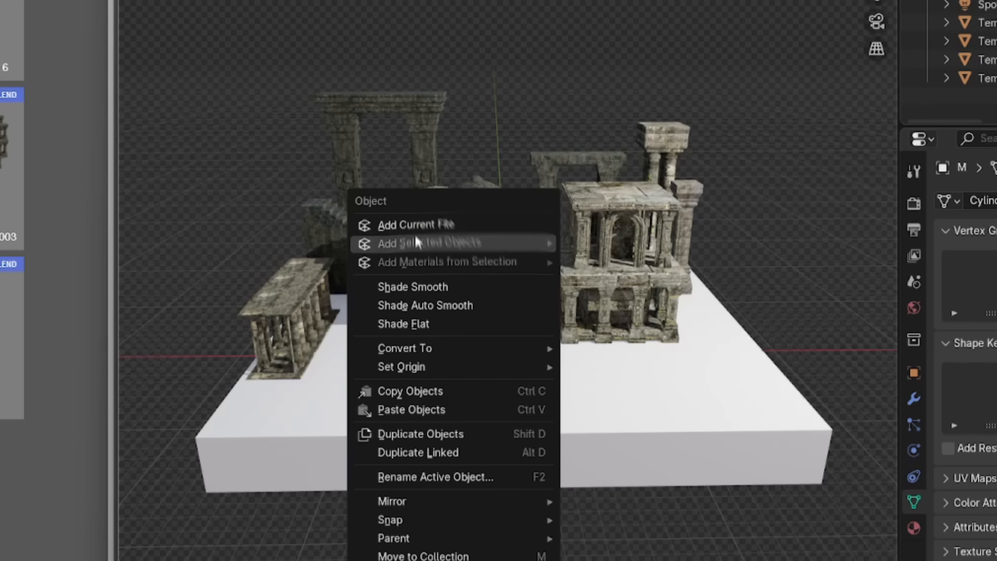
pyautogui.moveTo(448, 262)
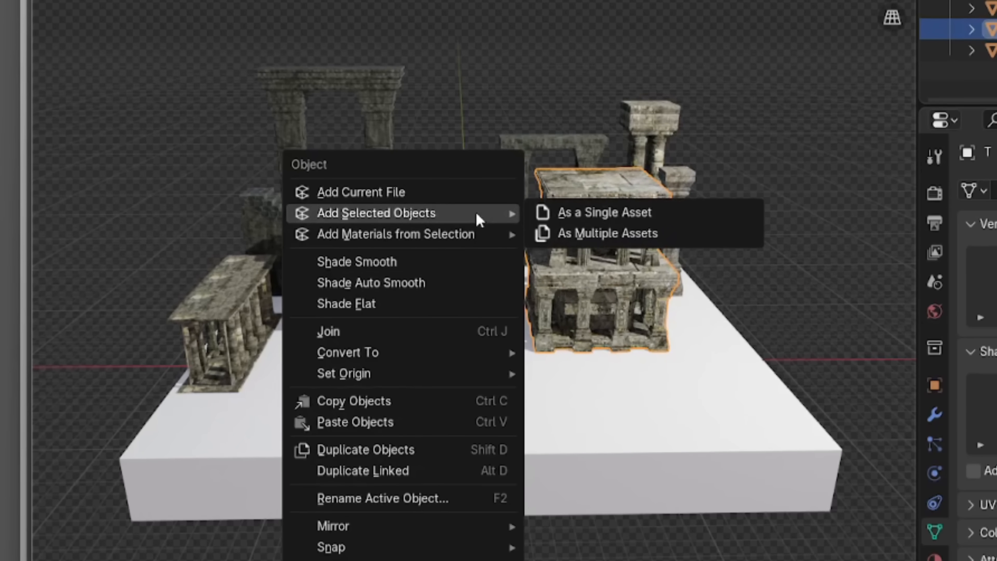
pyautogui.moveTo(634, 212)
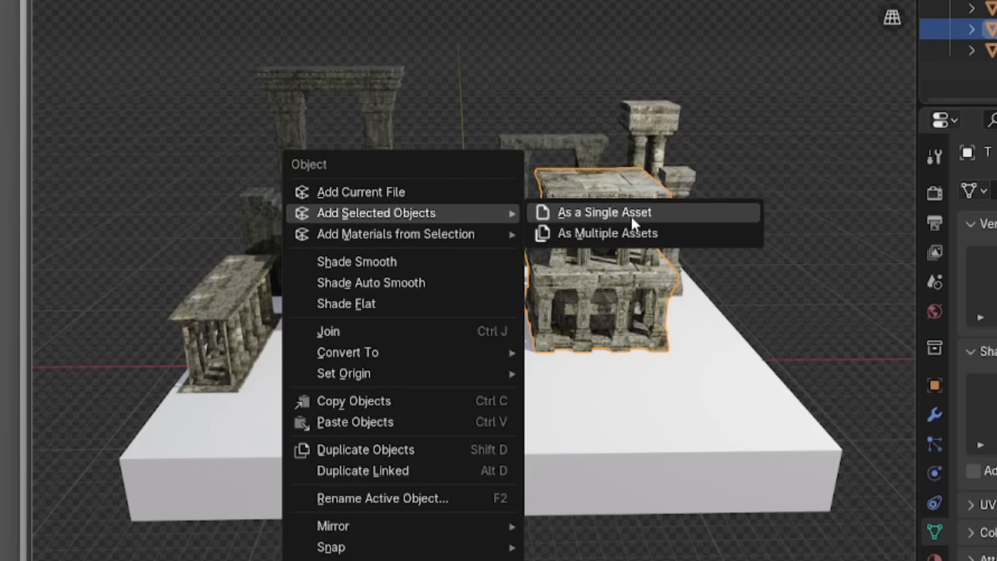
pyautogui.moveTo(626, 238)
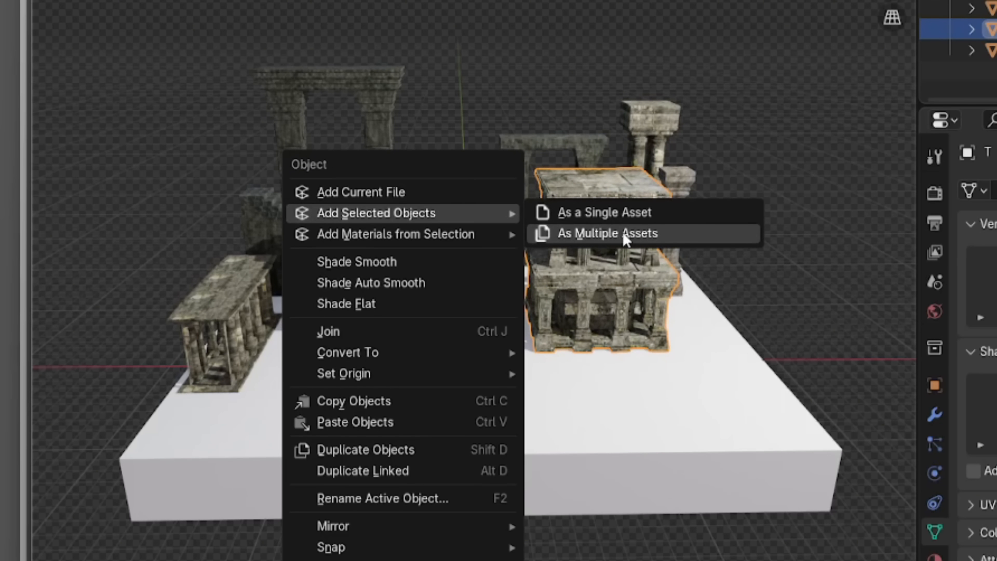
# Step: Choose to add the two selected temple pieces to Connecter as multiple assets
pyautogui.click(607, 233)
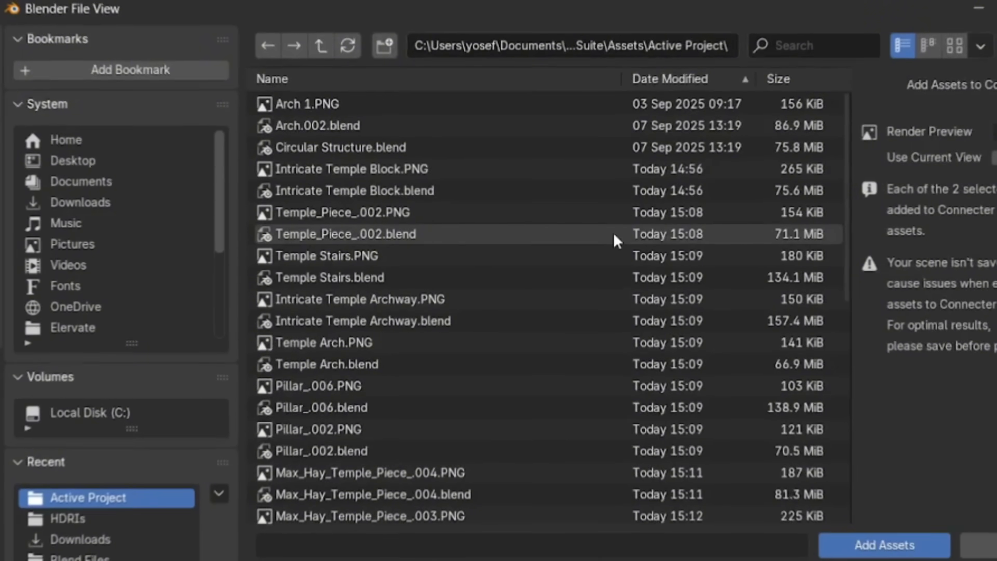
# Step: Add the temple pieces as assets into Connecter's Active Project folder
pyautogui.click(947, 164)
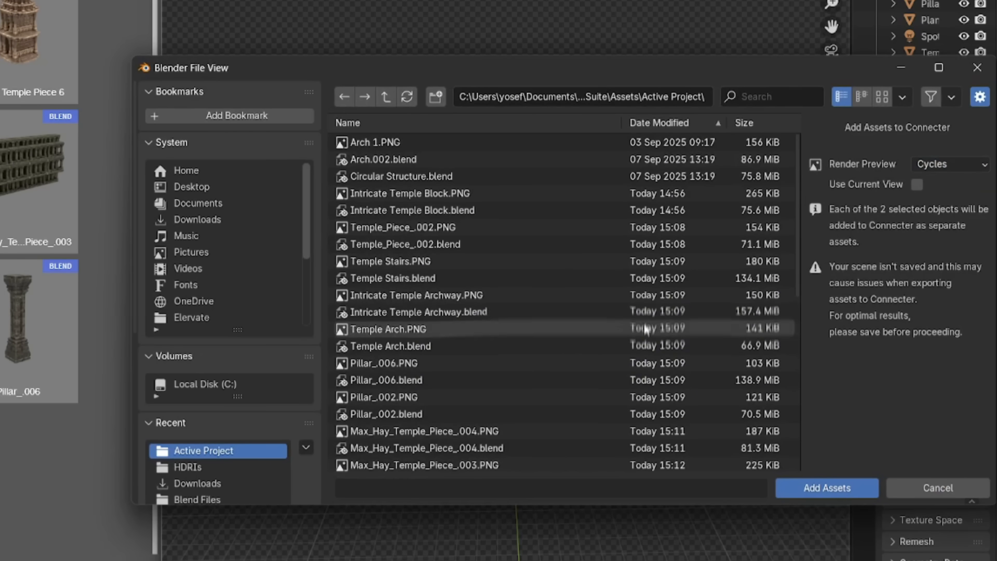
pyautogui.moveTo(432, 495)
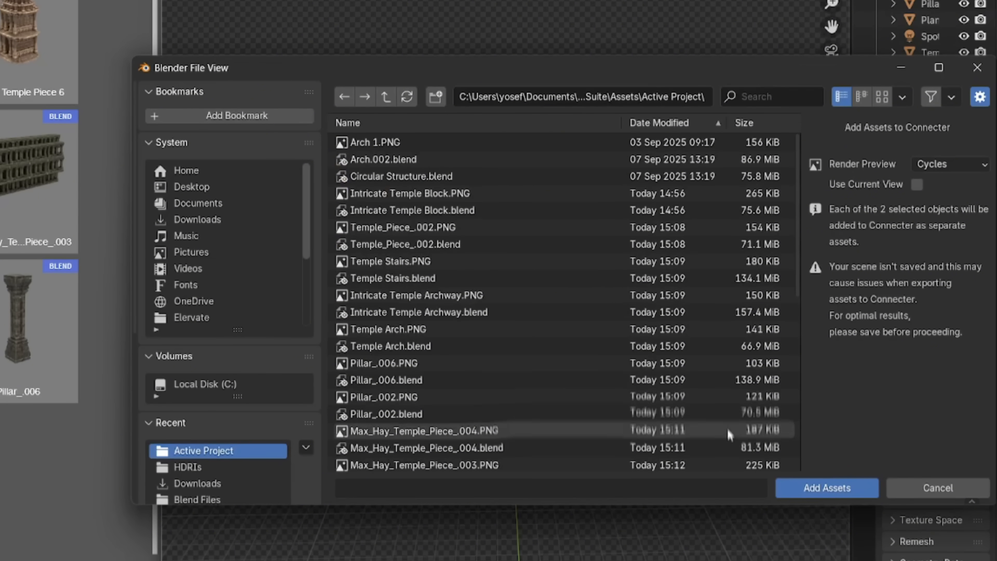
pyautogui.moveTo(826, 488)
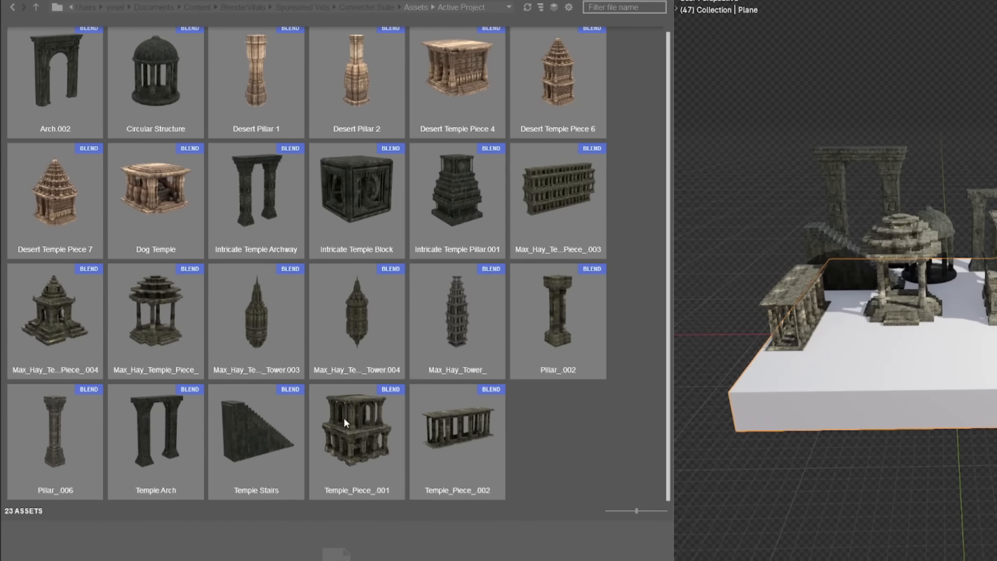
pyautogui.moveTo(165, 325)
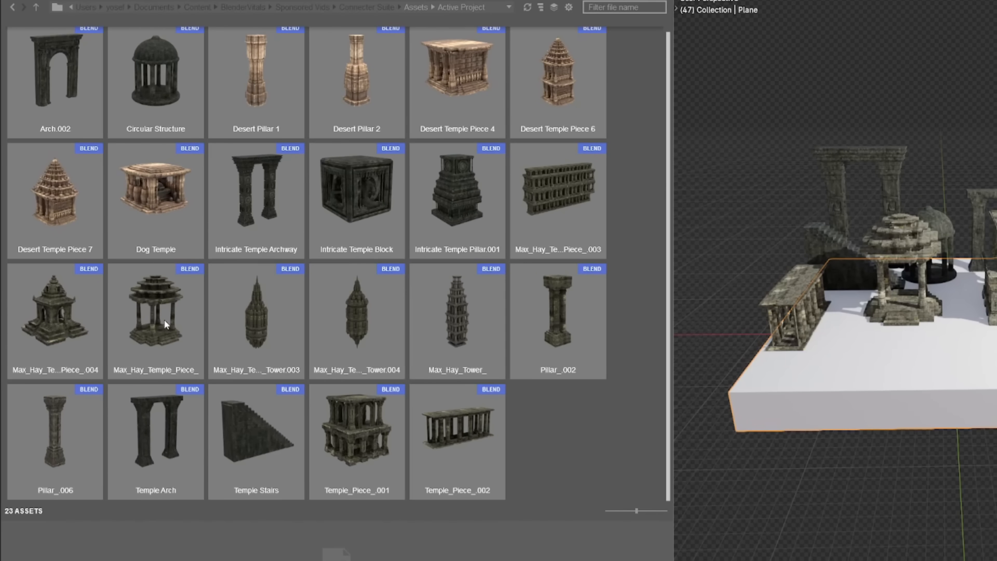
# Step: Bring the Temple_Piece_.001 asset from Connecter into the ruin scene
pyautogui.click(357, 433)
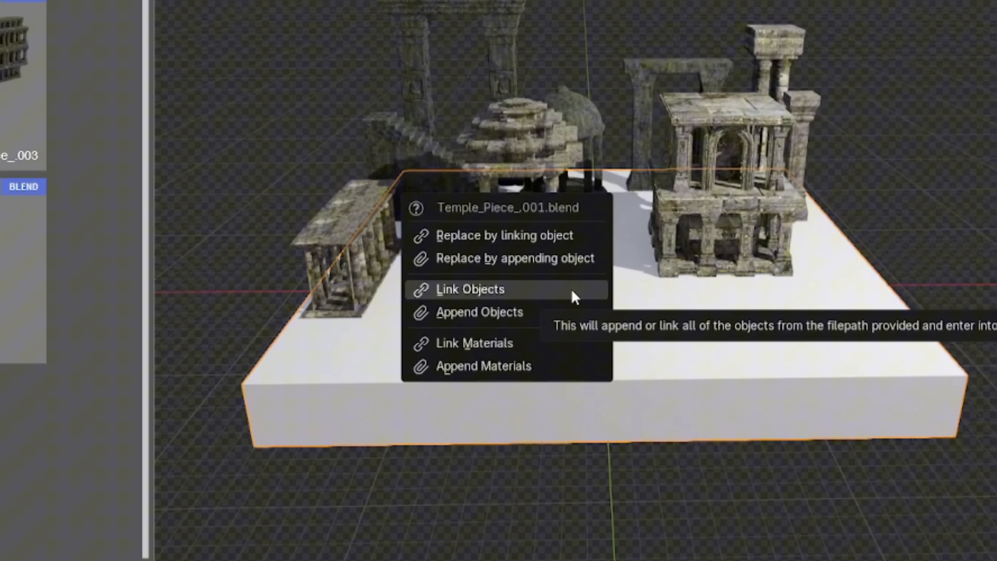
pyautogui.moveTo(516, 258)
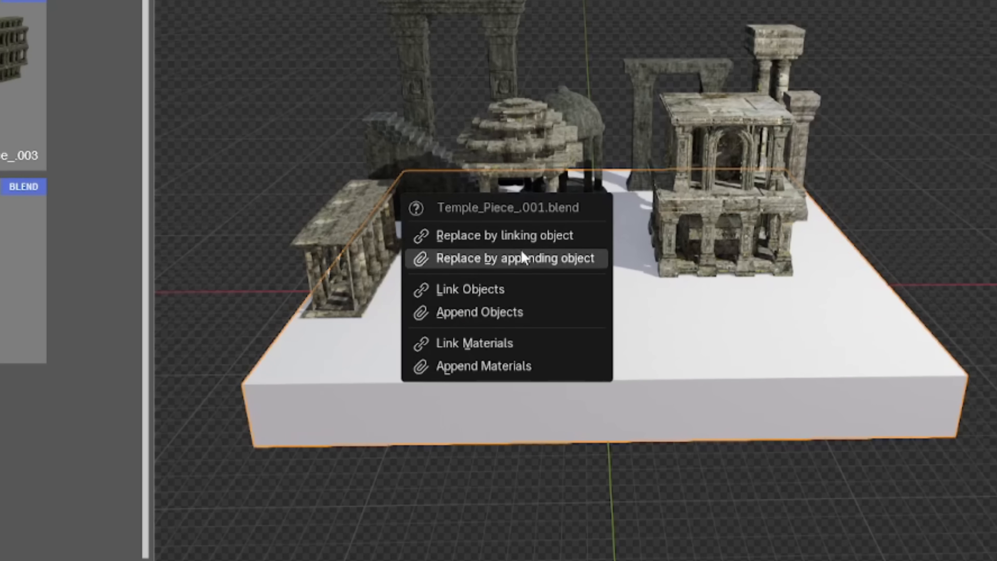
pyautogui.moveTo(516, 258)
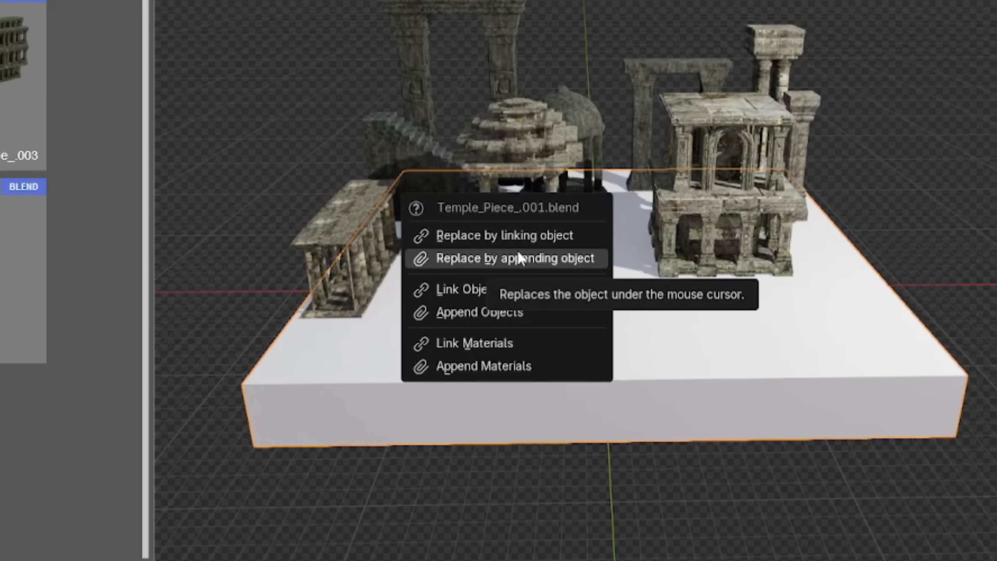
pyautogui.moveTo(513, 312)
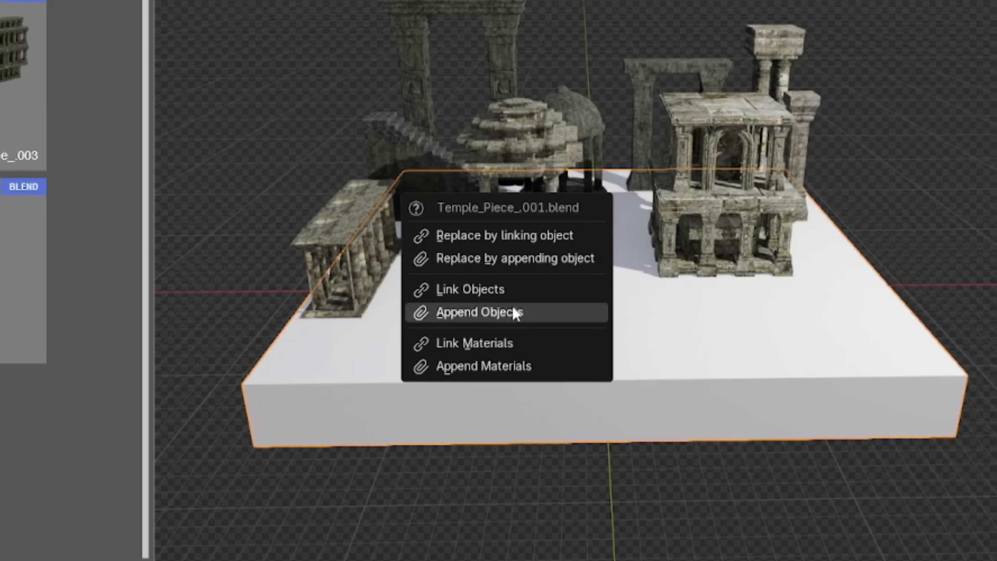
pyautogui.moveTo(507, 343)
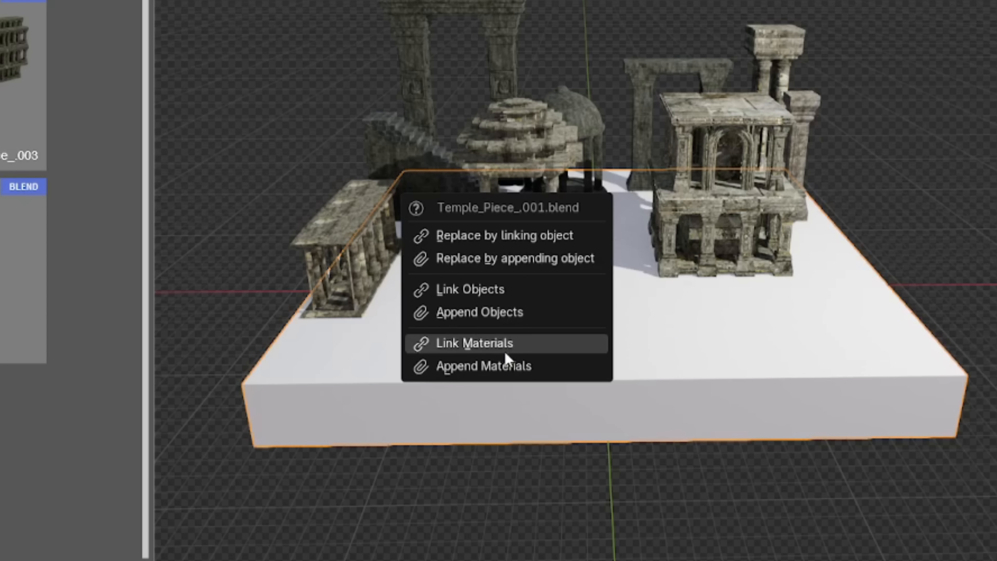
pyautogui.moveTo(484, 365)
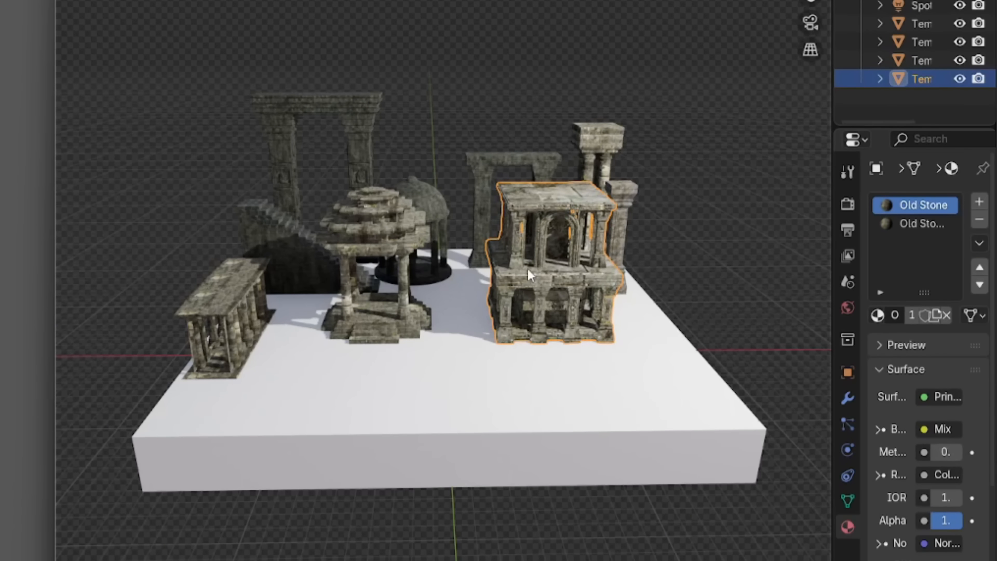
# Step: Save the temple building's materials to Connecter as a single Old Stone asset
pyautogui.rightClick(528, 275)
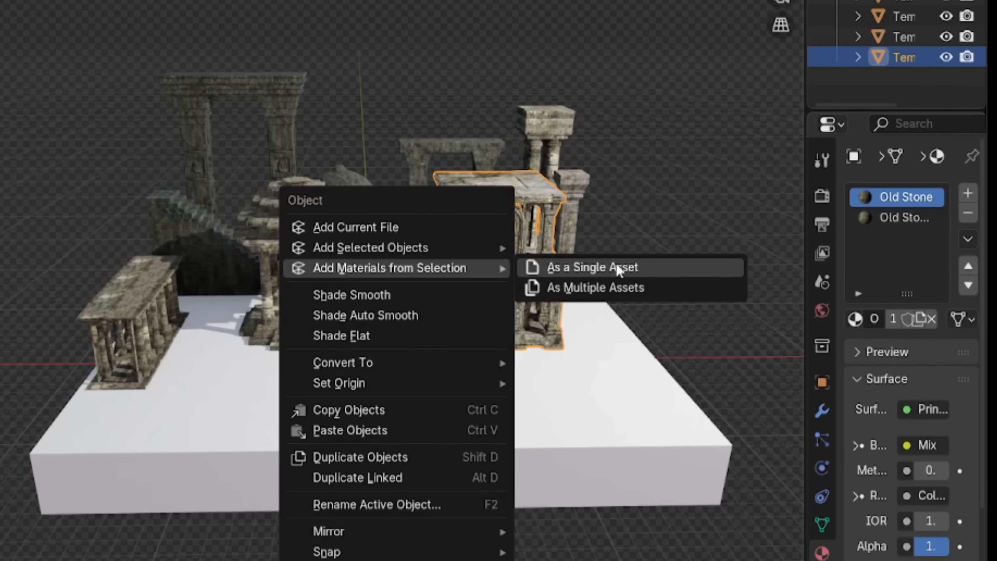
pyautogui.click(591, 267)
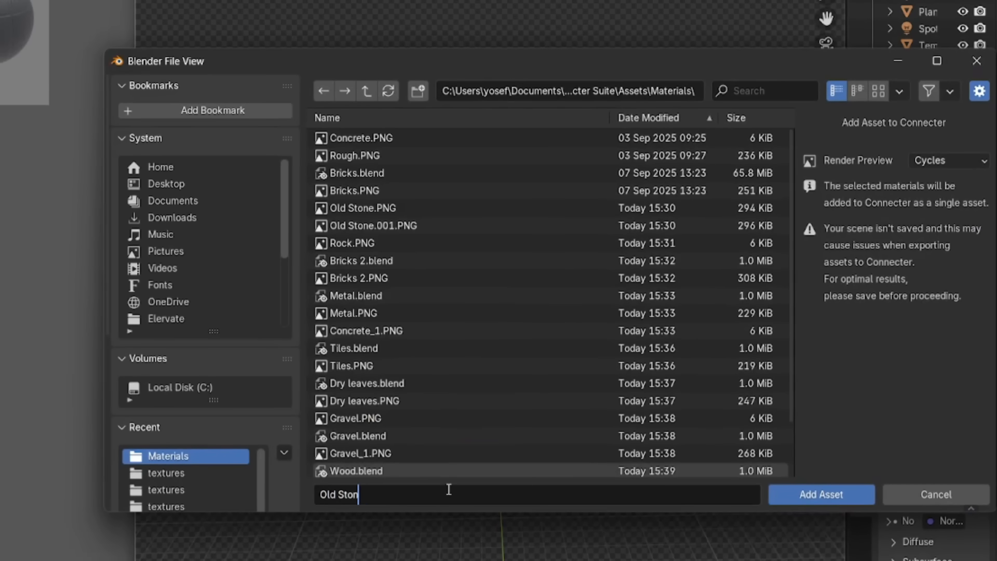
pyautogui.click(821, 494)
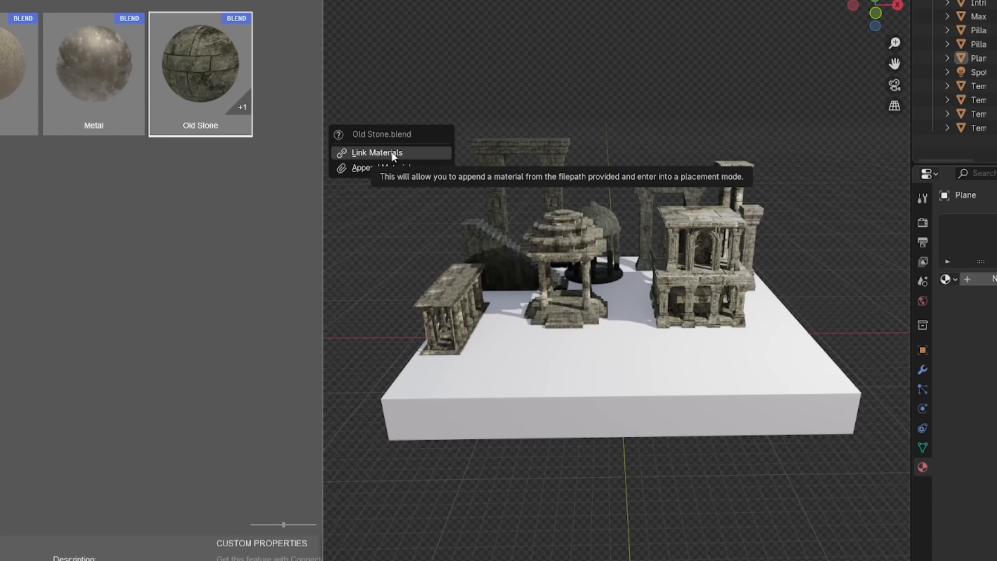
# Step: Link the Old Stone material from Connecter and assign it to the Temple Stairs
pyautogui.click(376, 153)
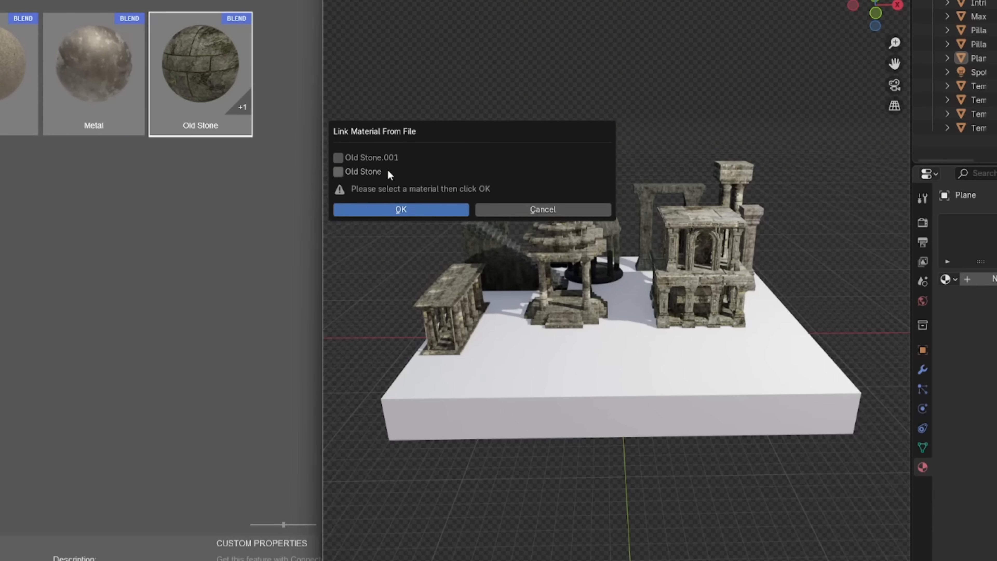
pyautogui.click(400, 210)
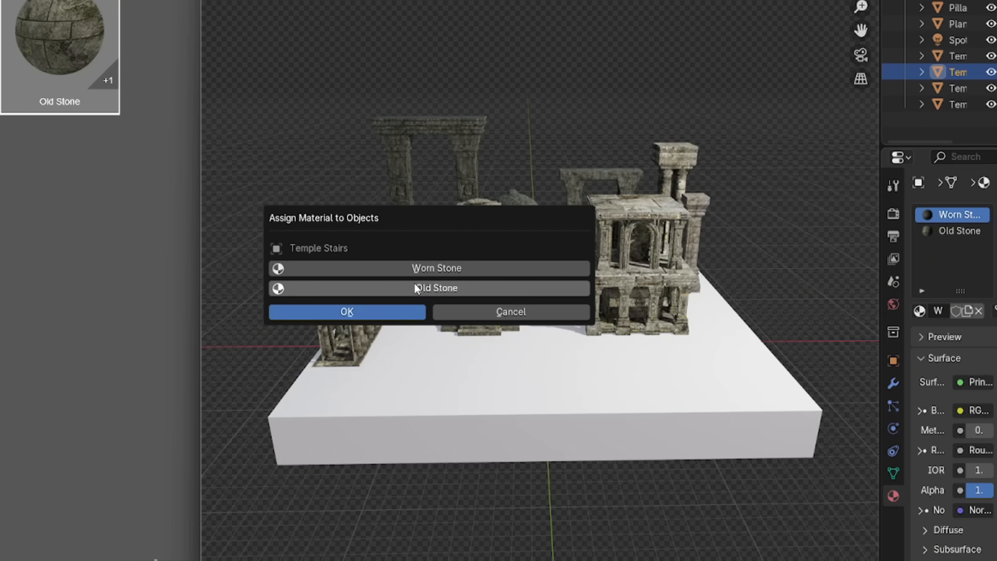
pyautogui.click(347, 312)
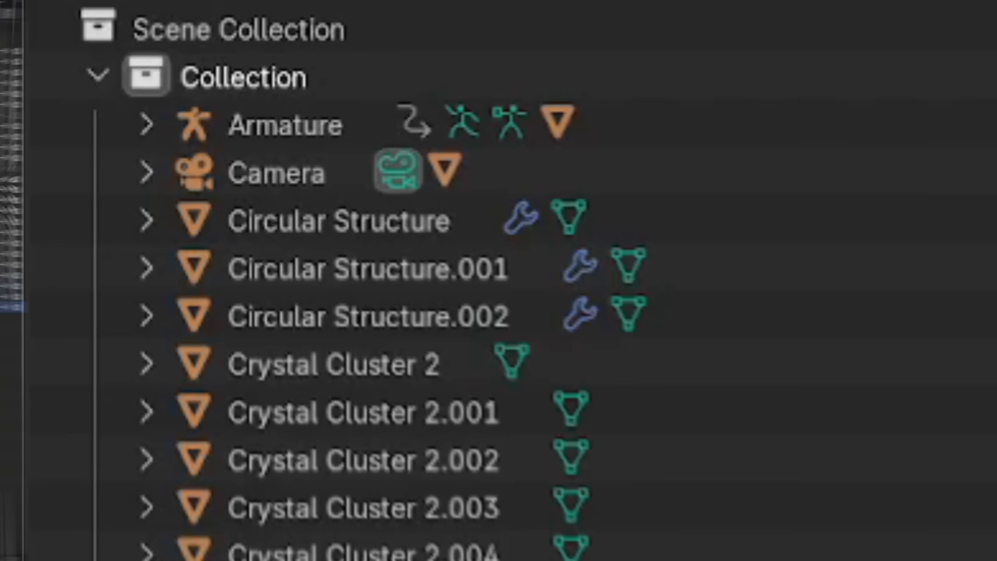
pyautogui.scroll(-3)
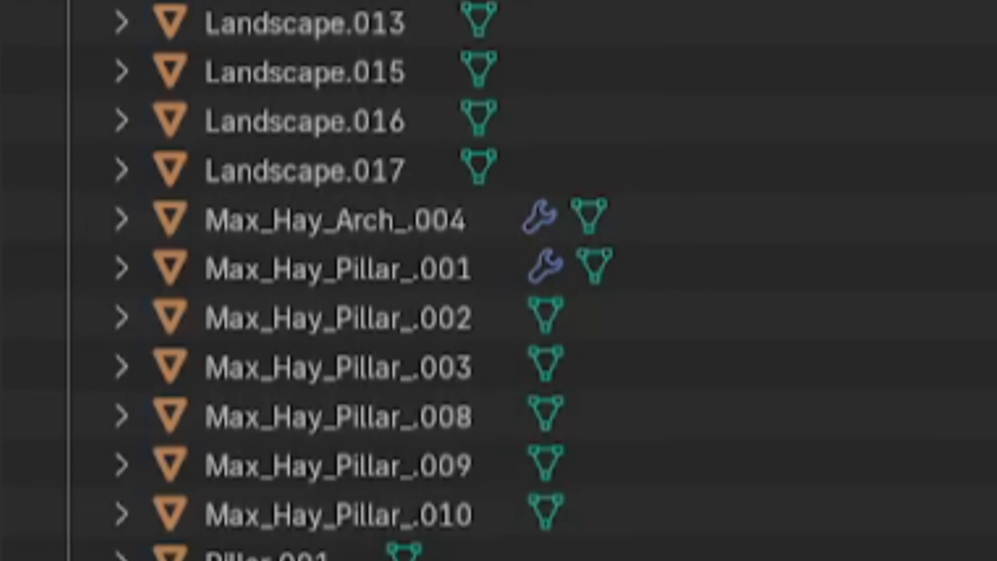
pyautogui.scroll(3)
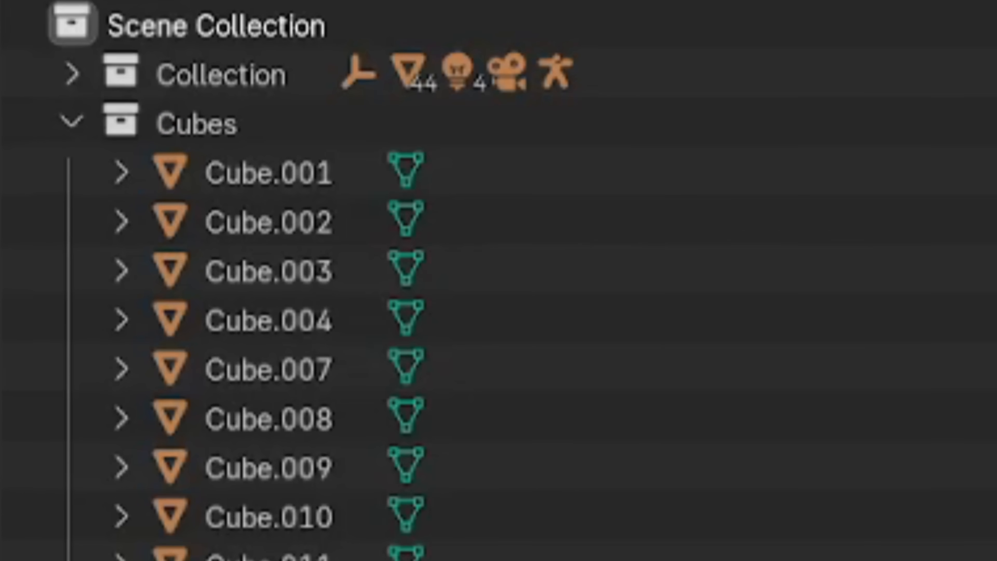
pyautogui.scroll(-3)
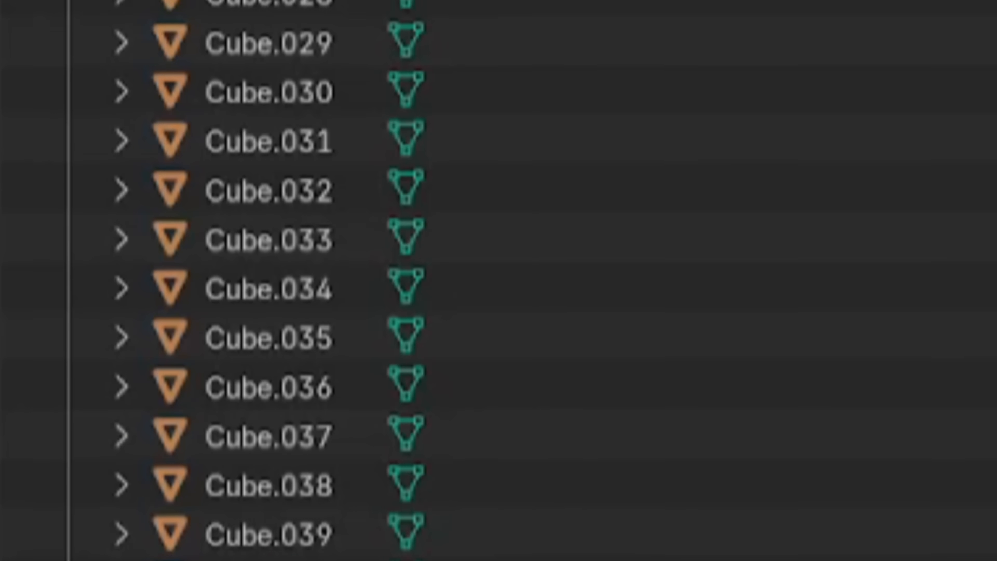
pyautogui.scroll(3)
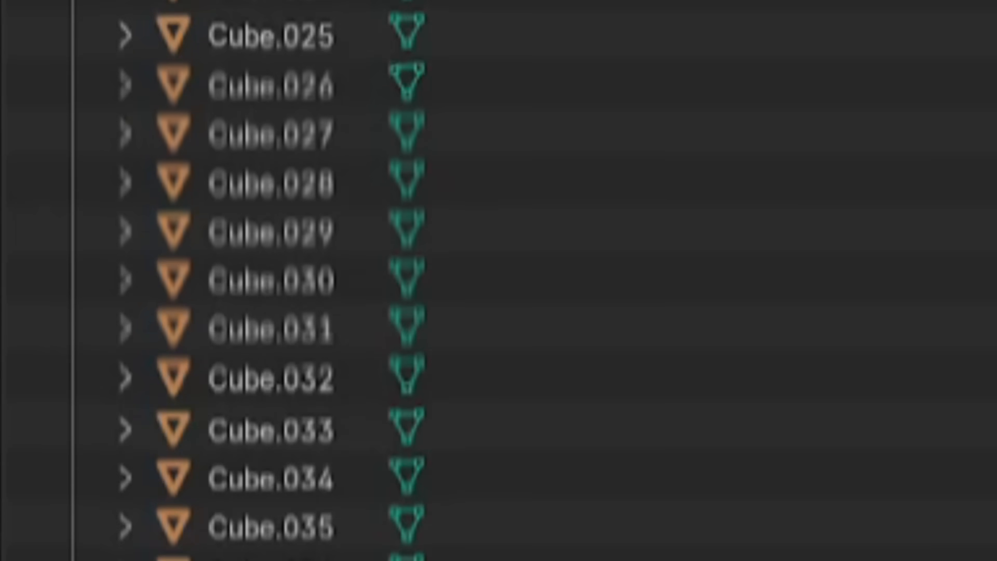
pyautogui.scroll(3)
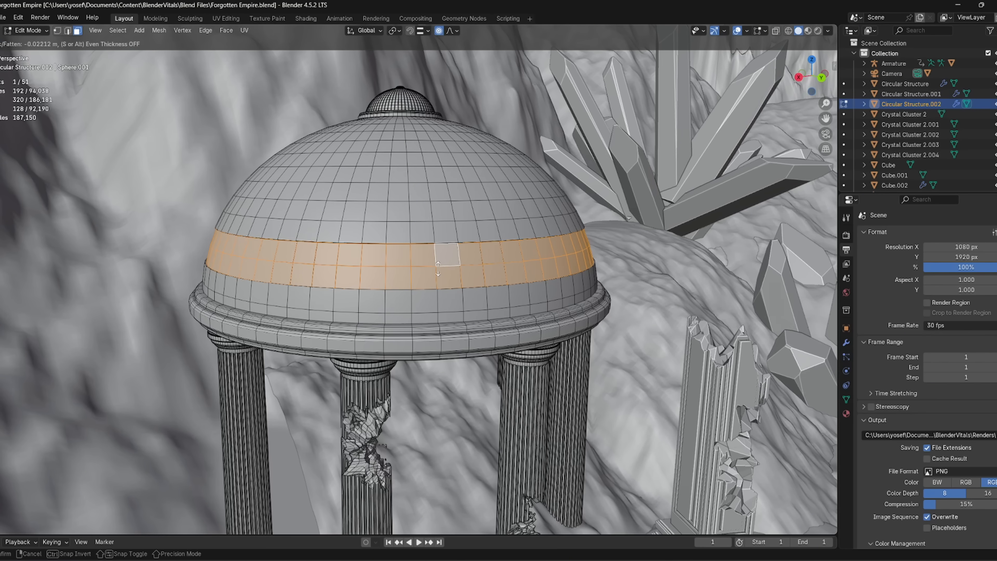
pyautogui.press('Tab')
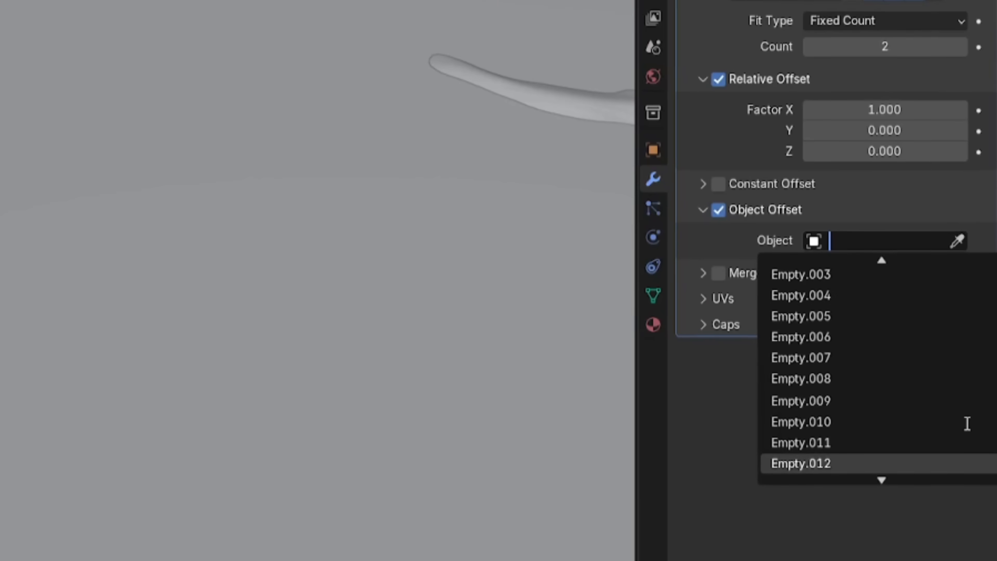
pyautogui.scroll(-3)
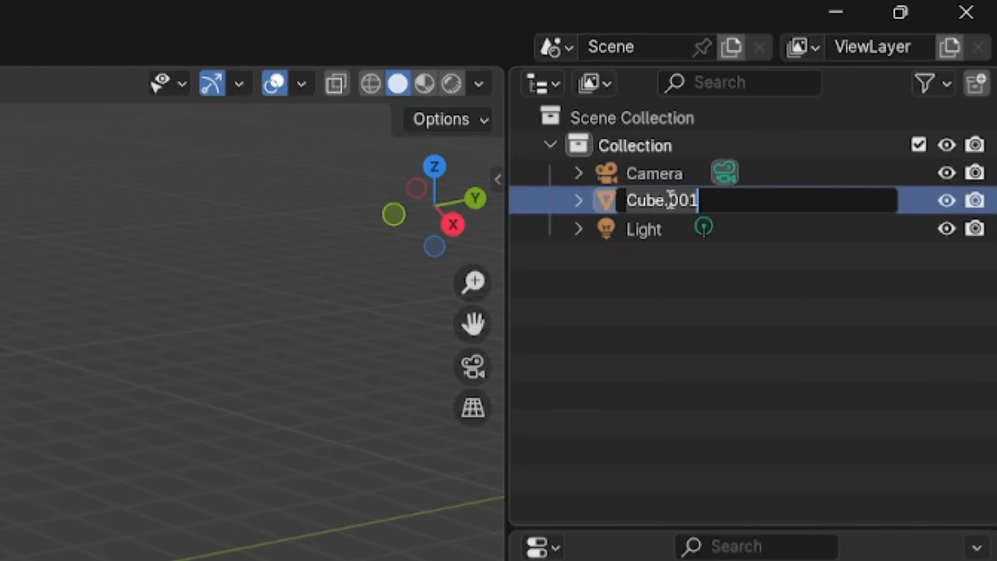
# Step: Rename the Cube.001 table leg to R_TableLeg in the outliner
pyautogui.write('R_T')
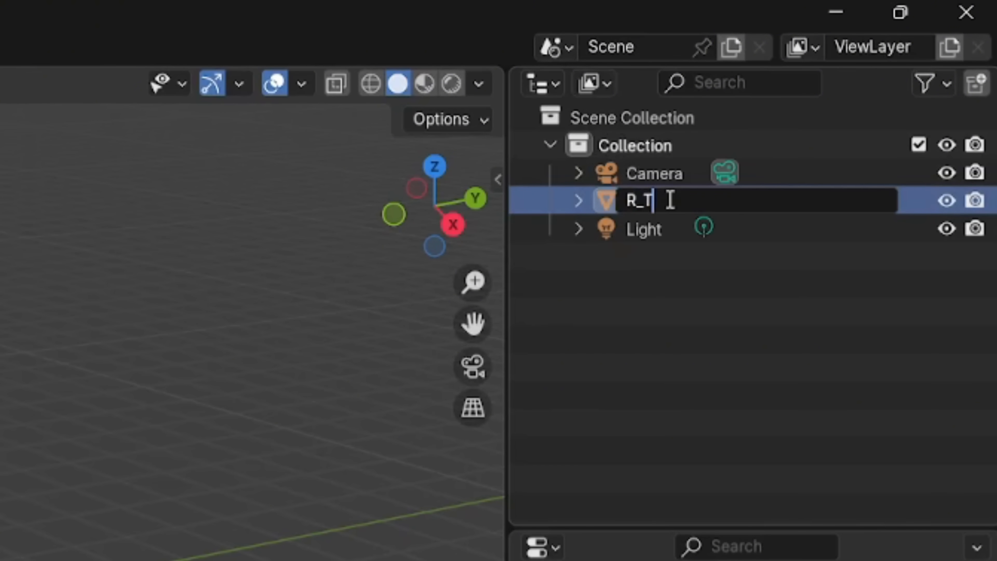
pyautogui.write('ableLeg')
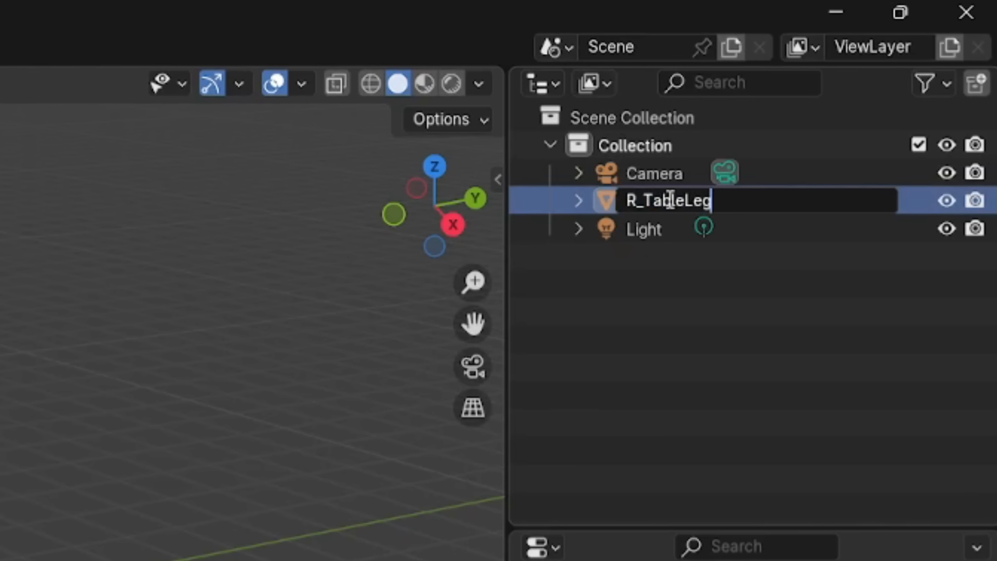
pyautogui.press('Return')
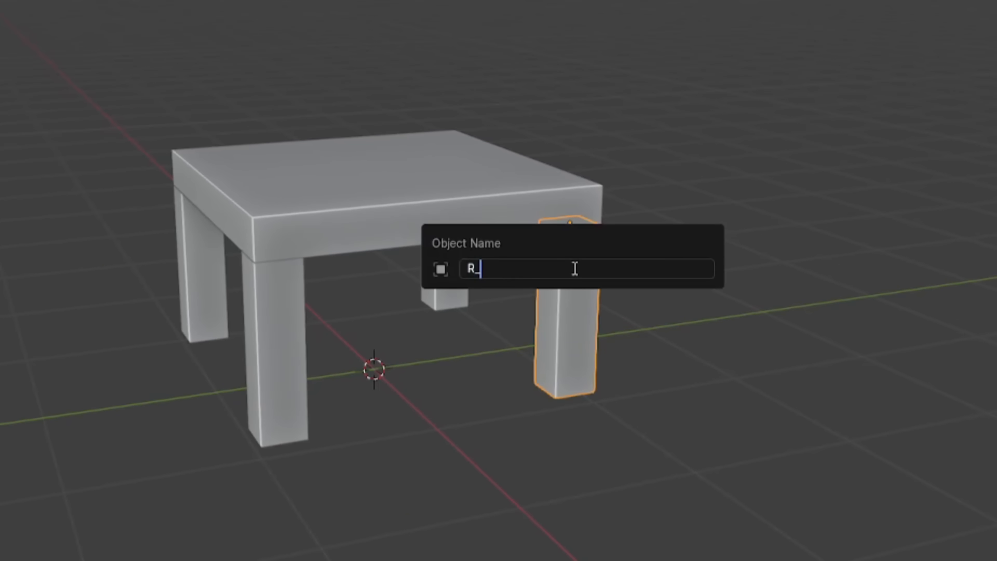
# Step: Rename another table leg with a _TableLeg name and label a structure 'Secondary A'
pyautogui.write('_TableL')
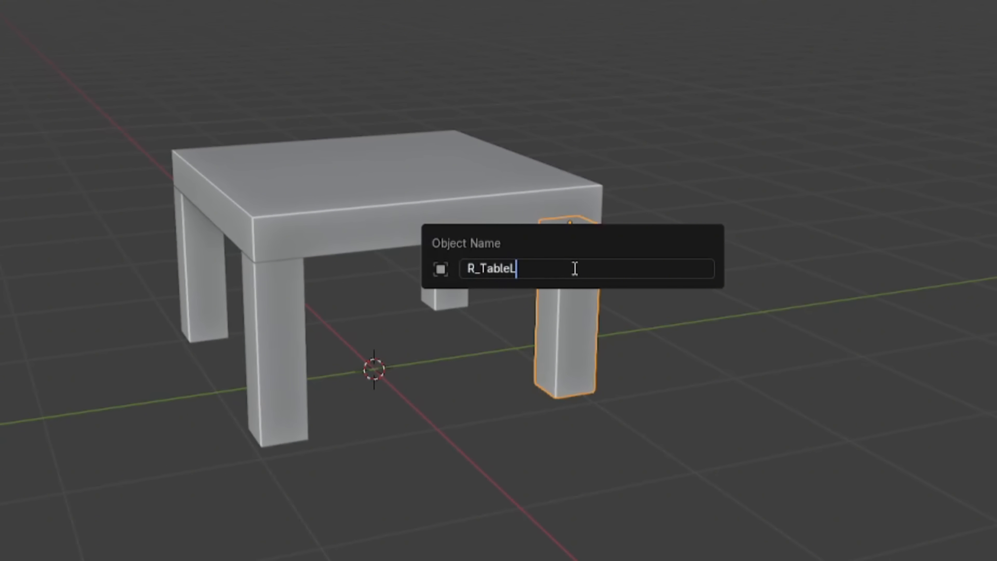
pyautogui.press('Return')
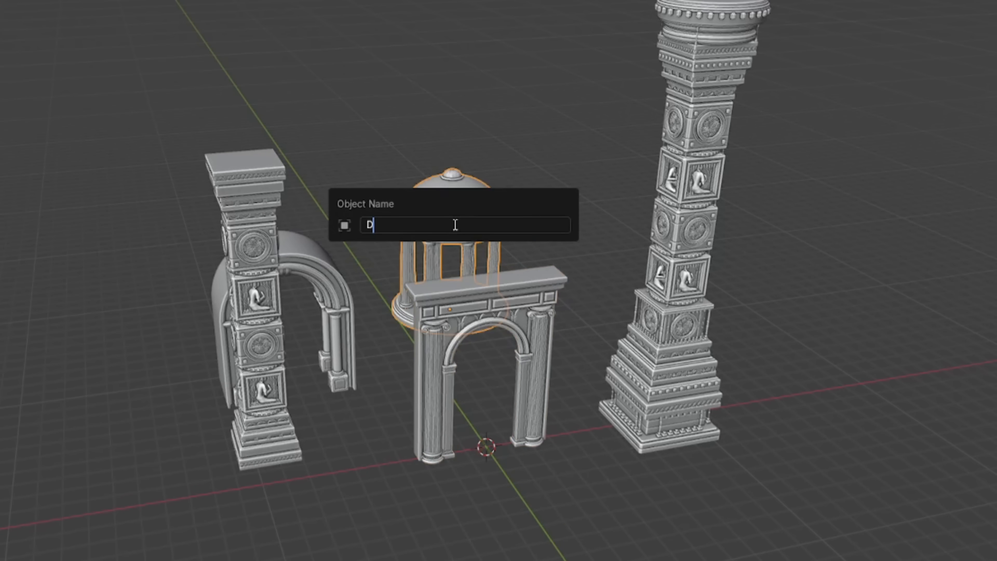
pyautogui.write('Secondary A')
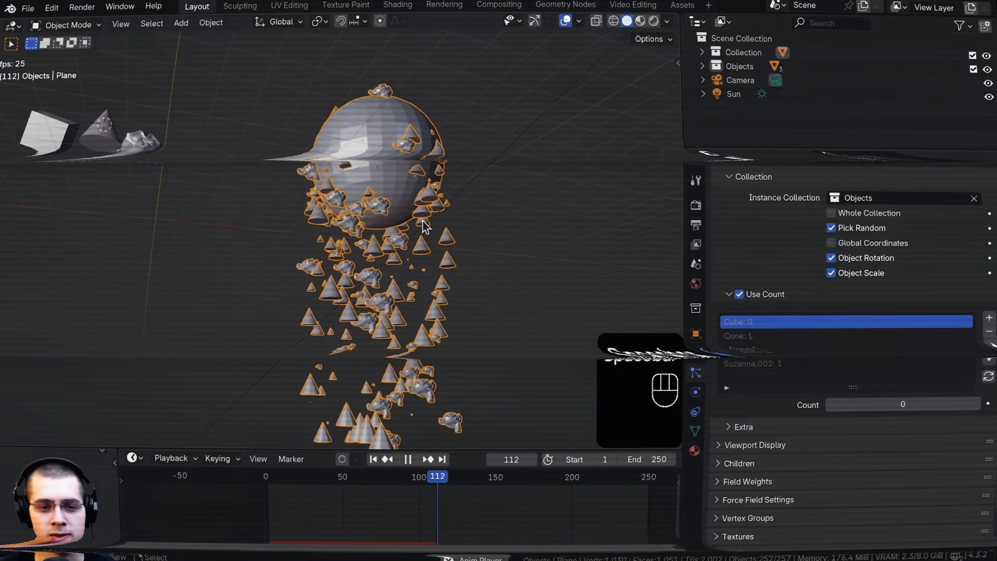
# Step: Play the particle animation with cubes restored to count 1 scattering from the sphere
pyautogui.press('space')
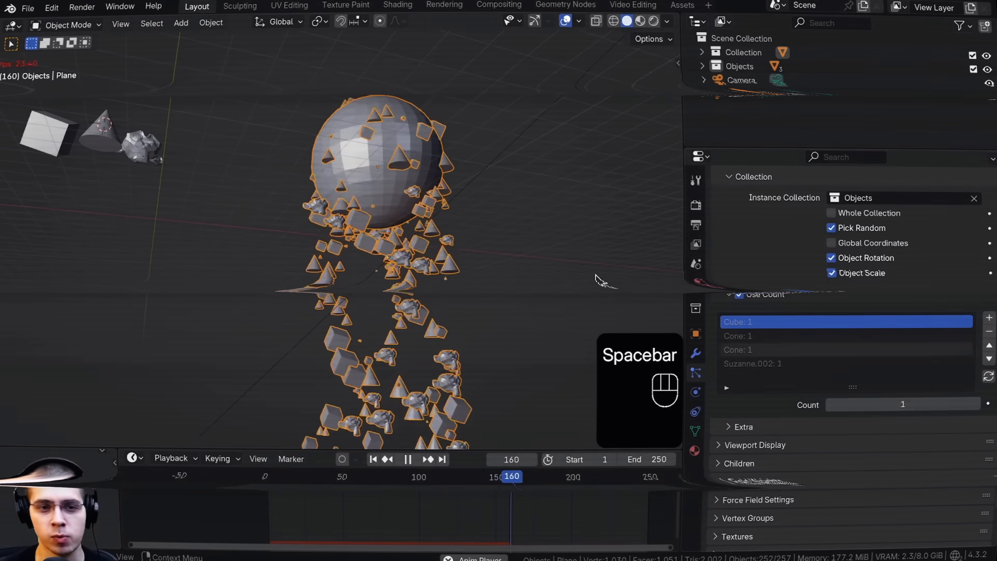